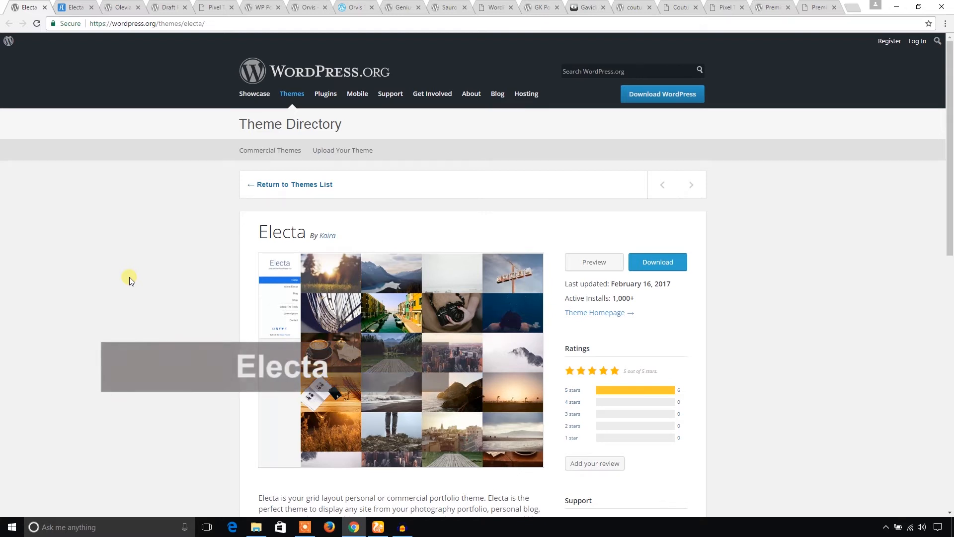
mouse_move(300, 247)
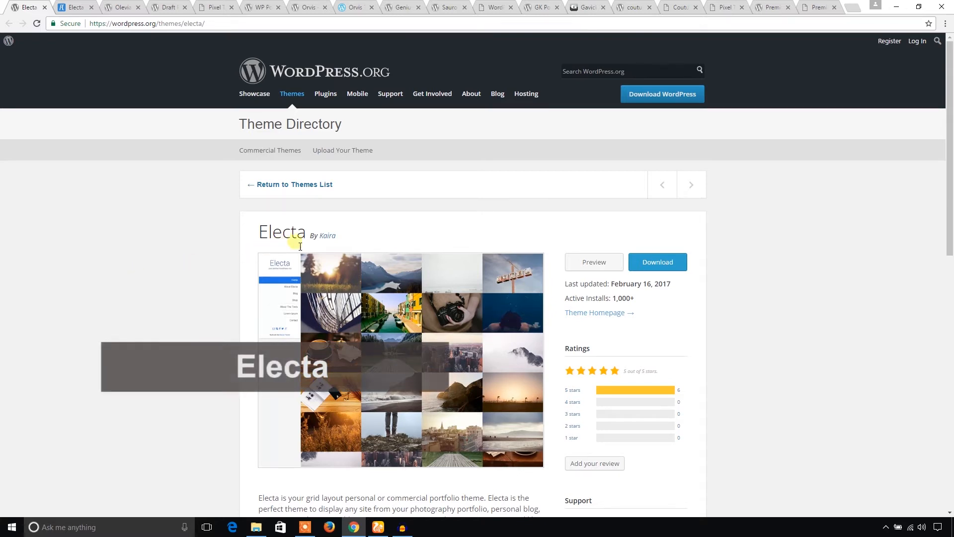
Scroll the Electa theme page, then open its live demo and browse the photo post grid.
scroll(down, 3)
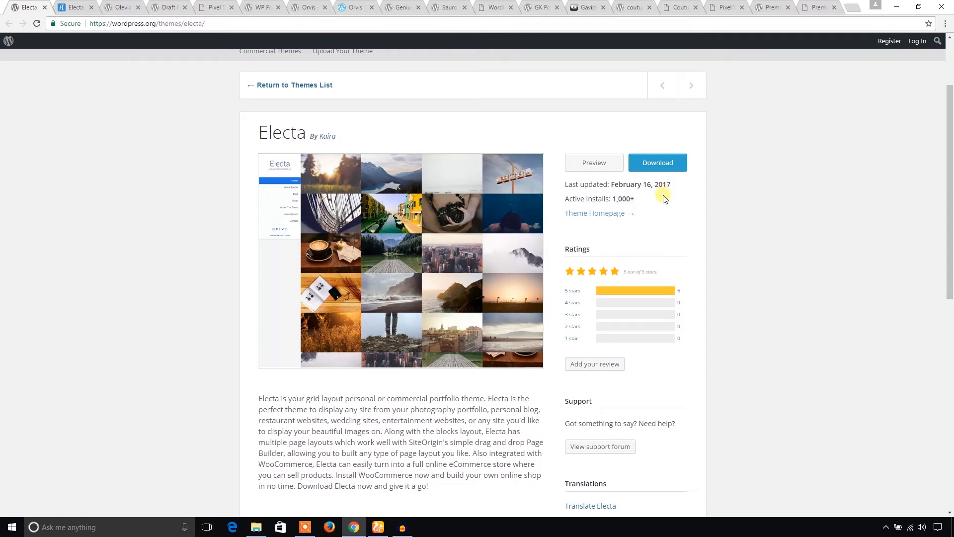
click(594, 163)
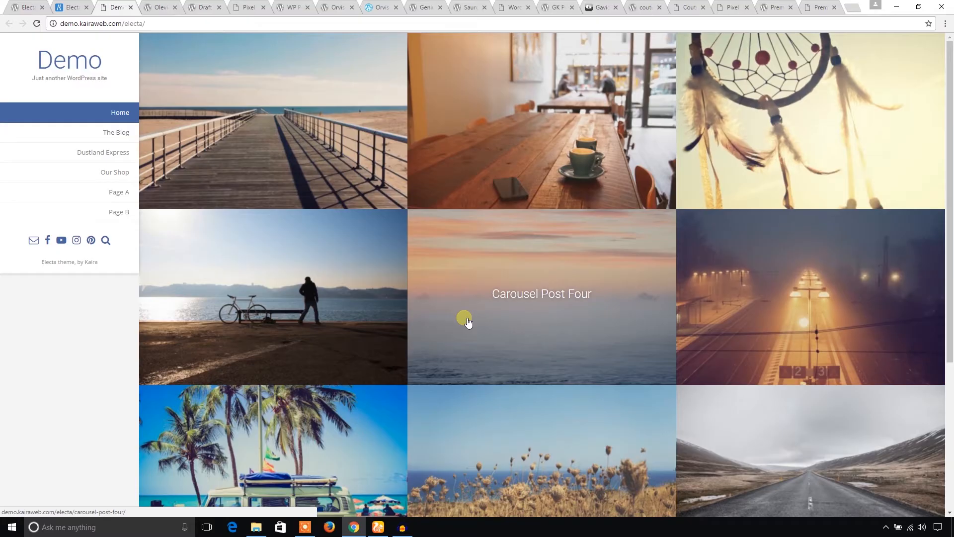
mouse_move(524, 132)
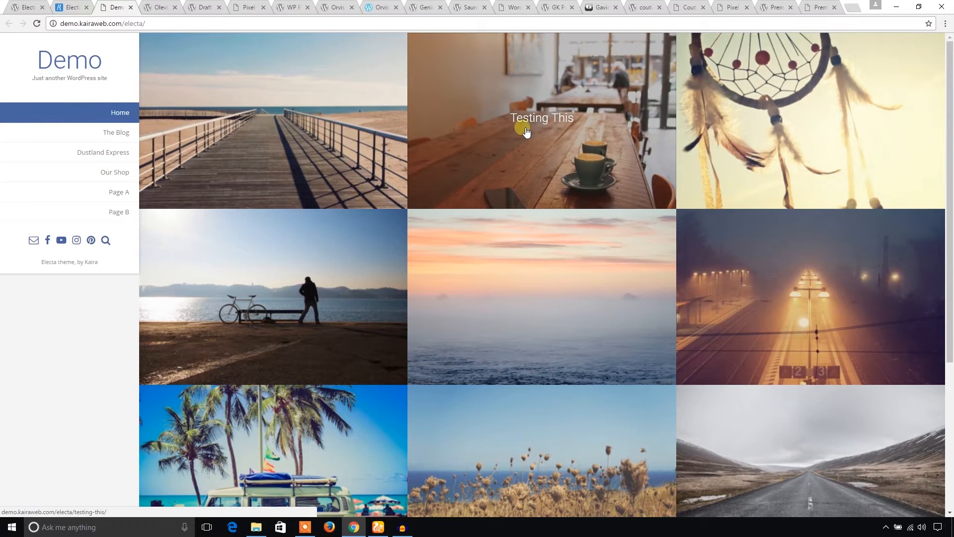
mouse_move(547, 127)
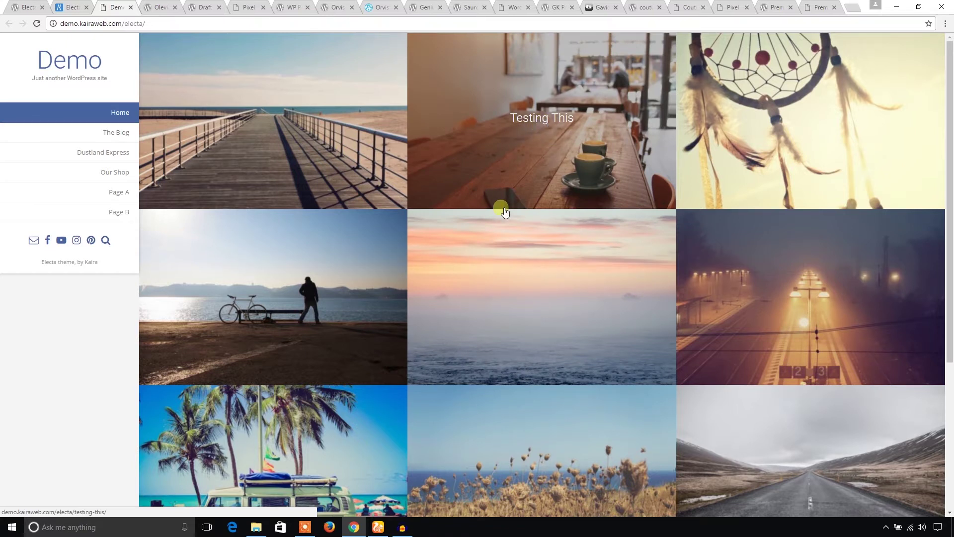
scroll(down, 3)
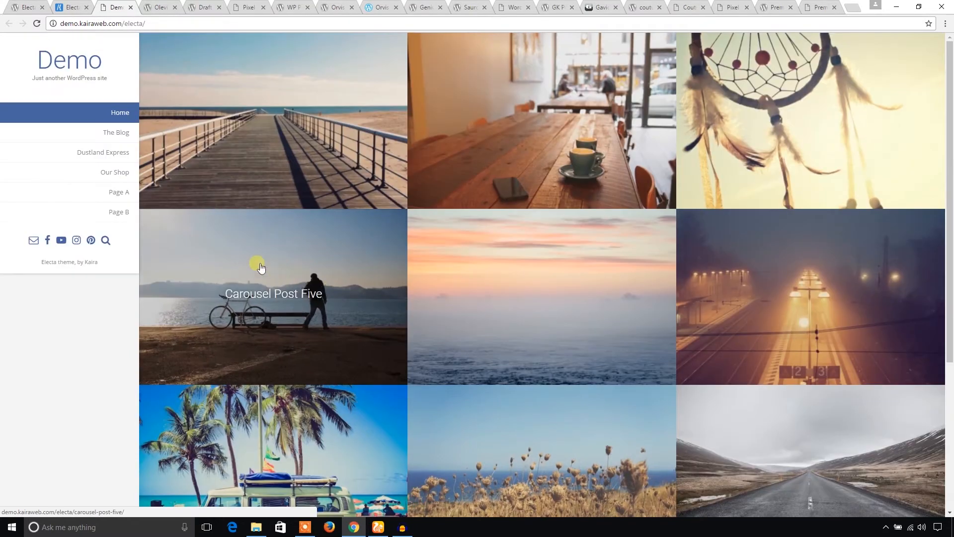
View the Olevia theme page with its details, screenshot and four-star rating.
click(162, 8)
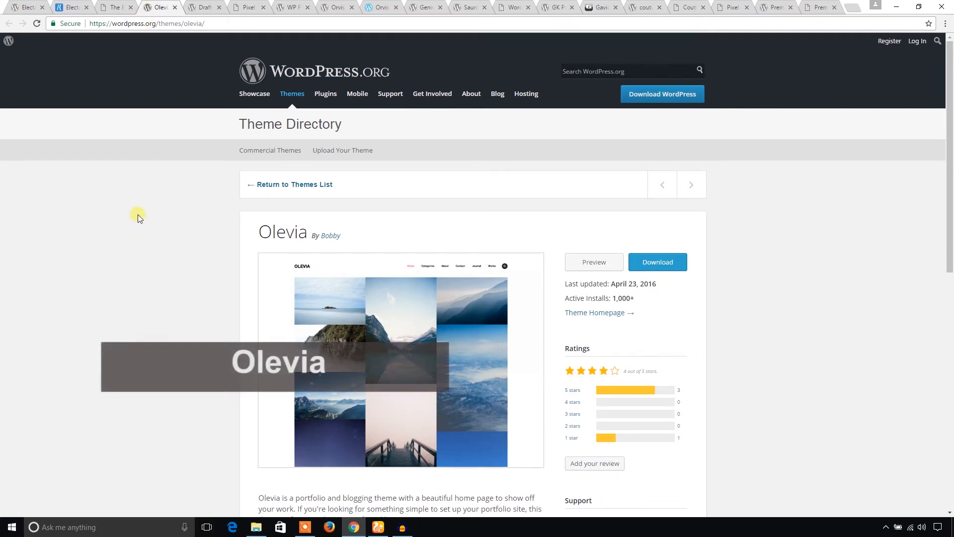
scroll(down, 3)
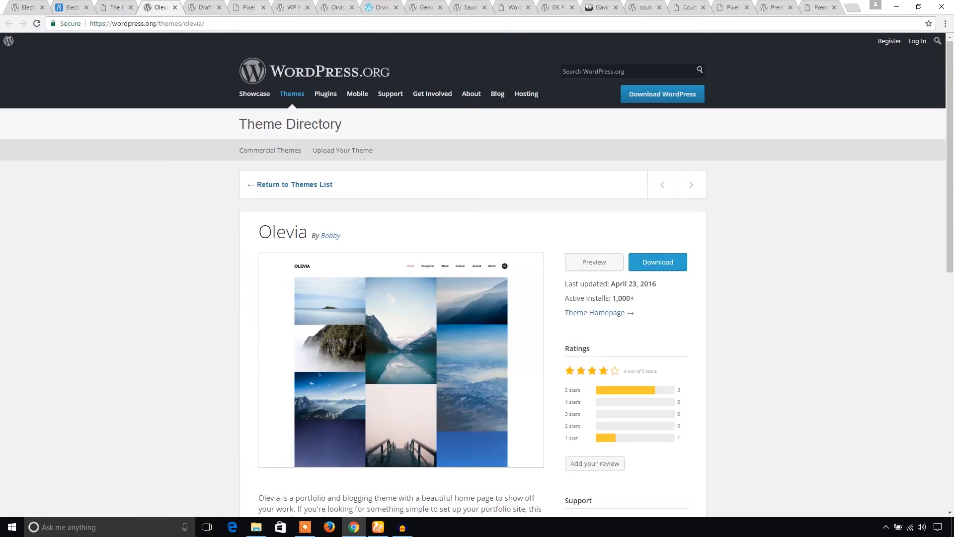
Browse the Draft Portfolio theme's Pixel Tribe demo with its welcome headline and portfolio grid.
click(209, 7)
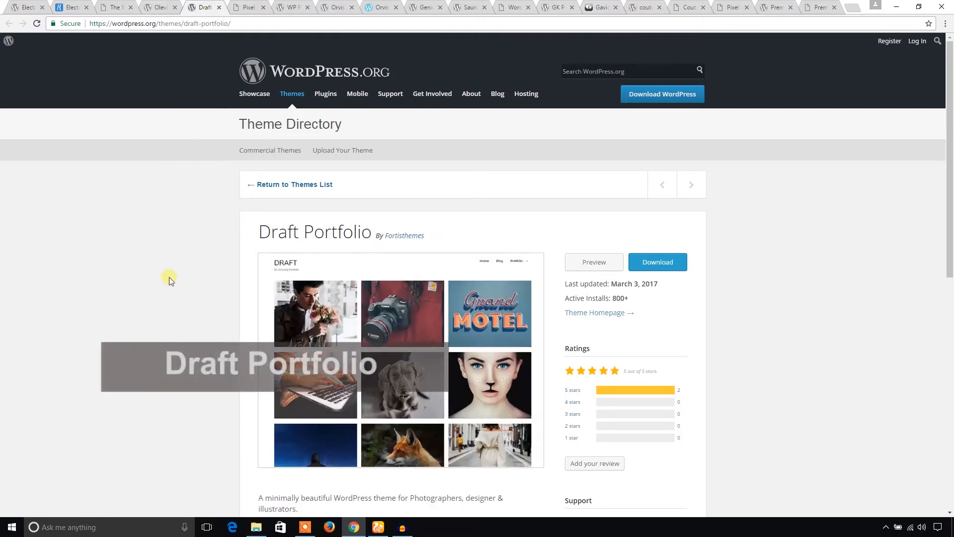
scroll(down, 3)
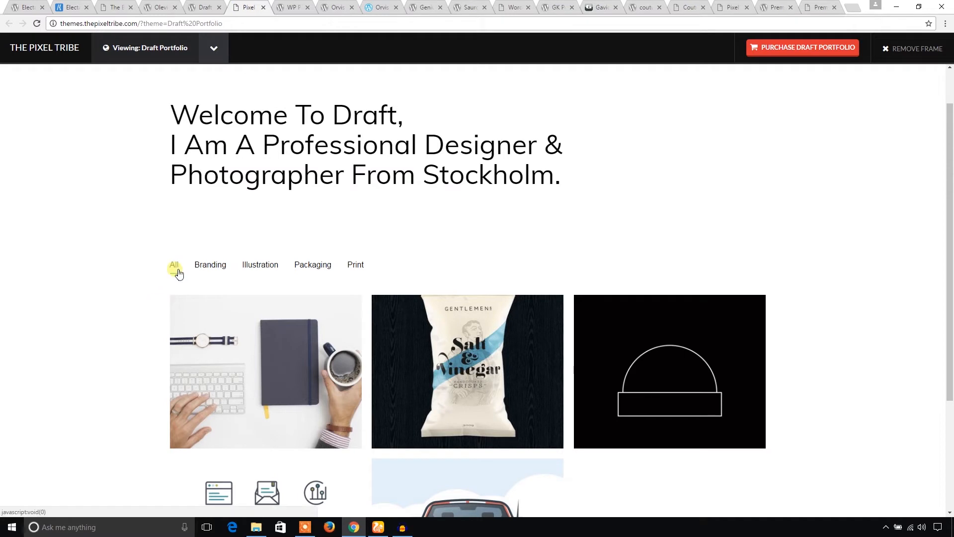
scroll(down, 3)
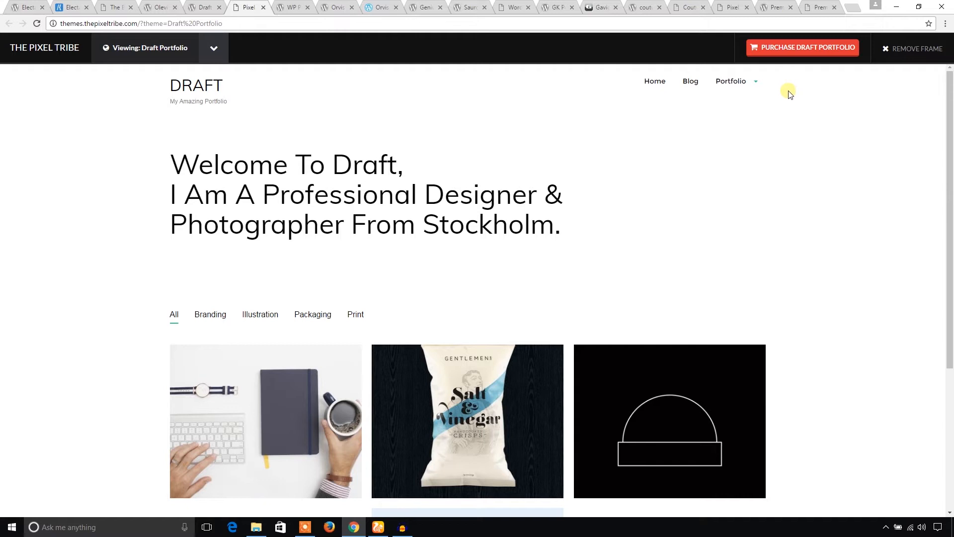
mouse_move(780, 118)
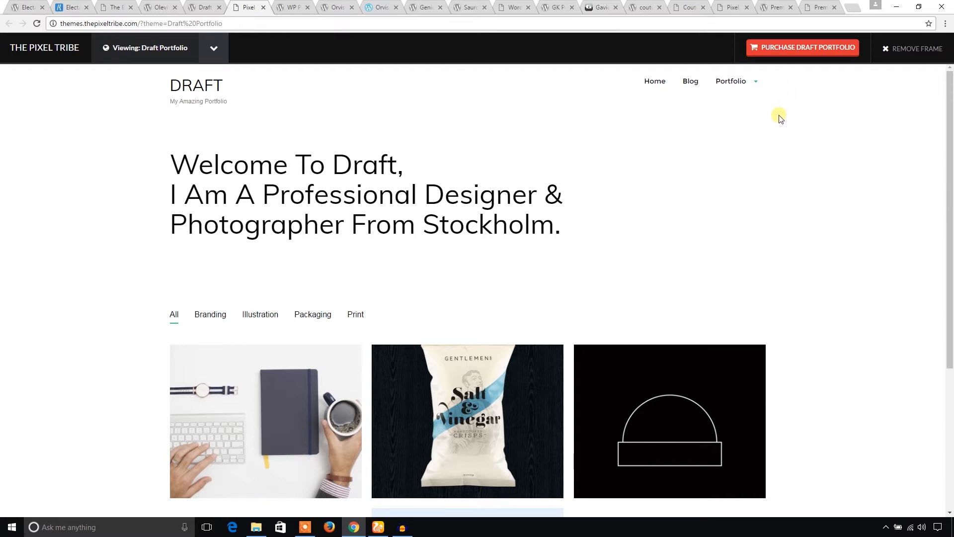
mouse_move(552, 141)
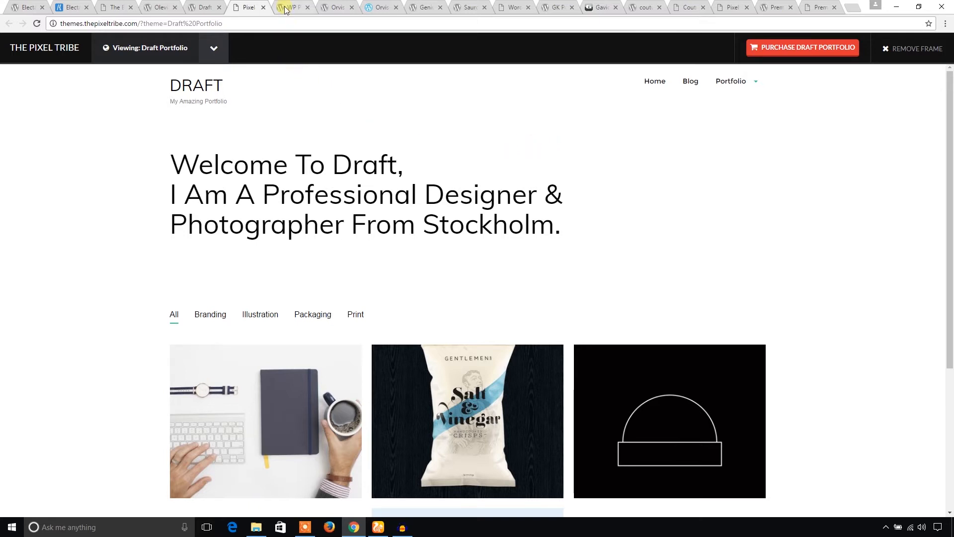
Review the WP Portfolio theme page's description, rating, install count and tags.
click(294, 7)
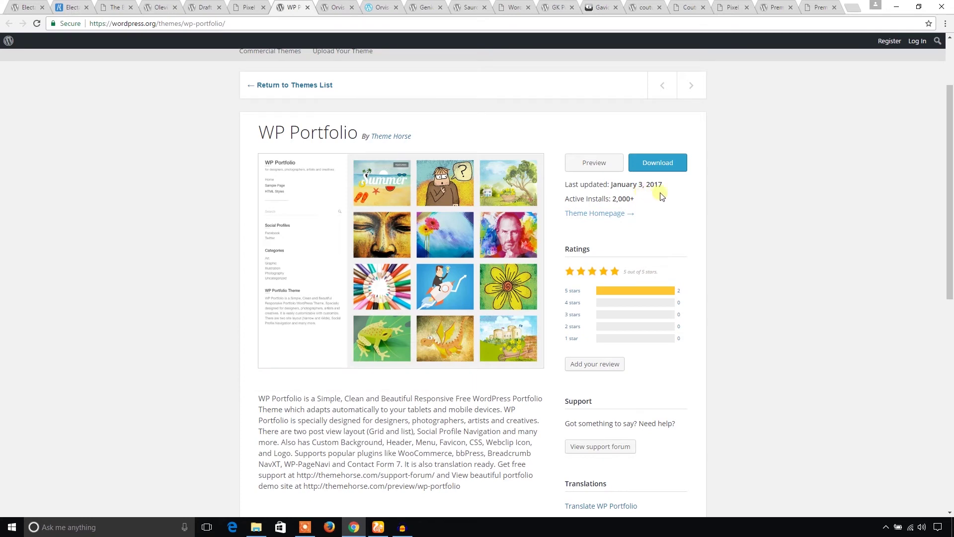
mouse_move(626, 206)
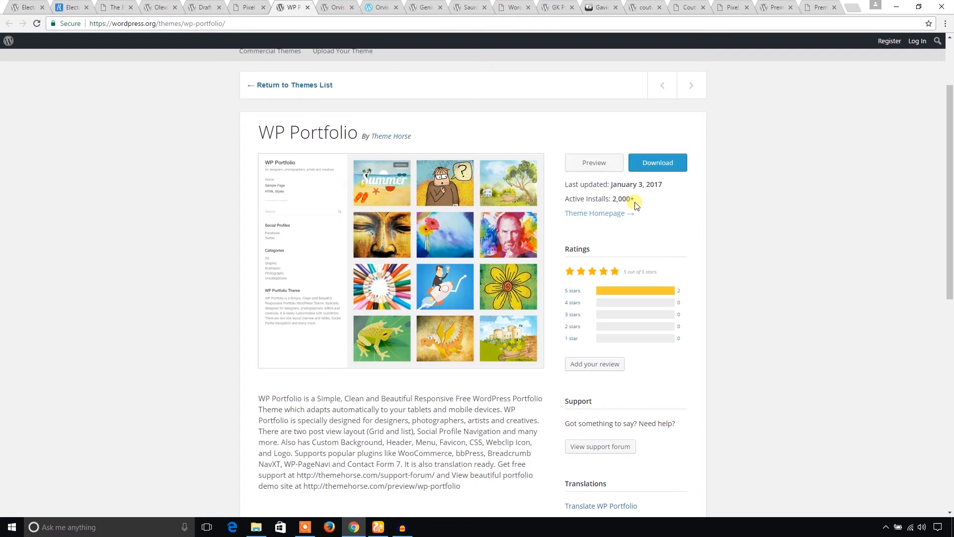
scroll(down, 3)
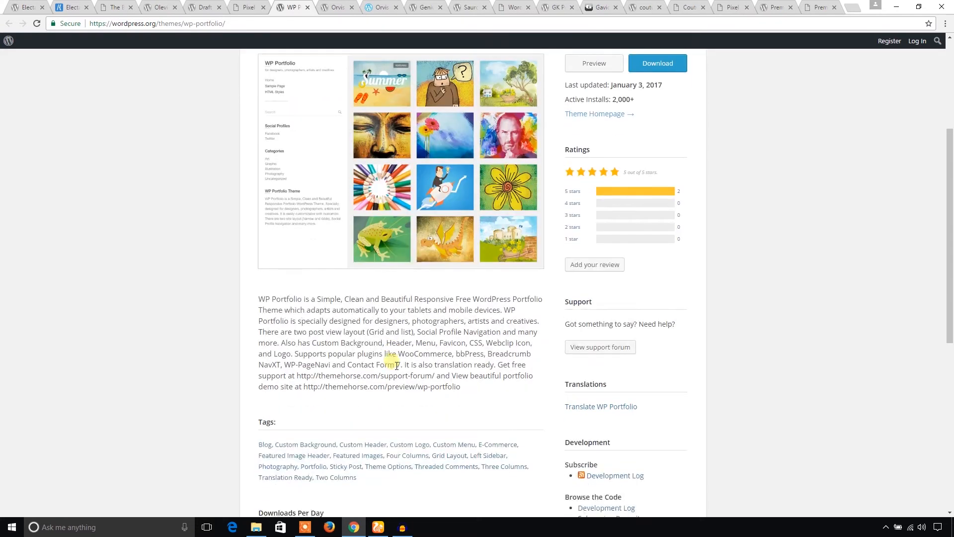
mouse_move(451, 180)
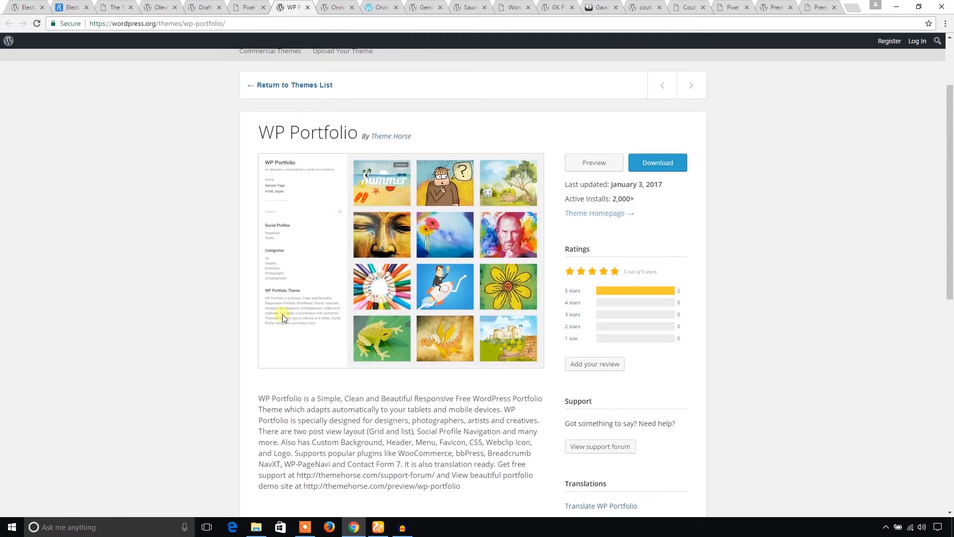
mouse_move(289, 287)
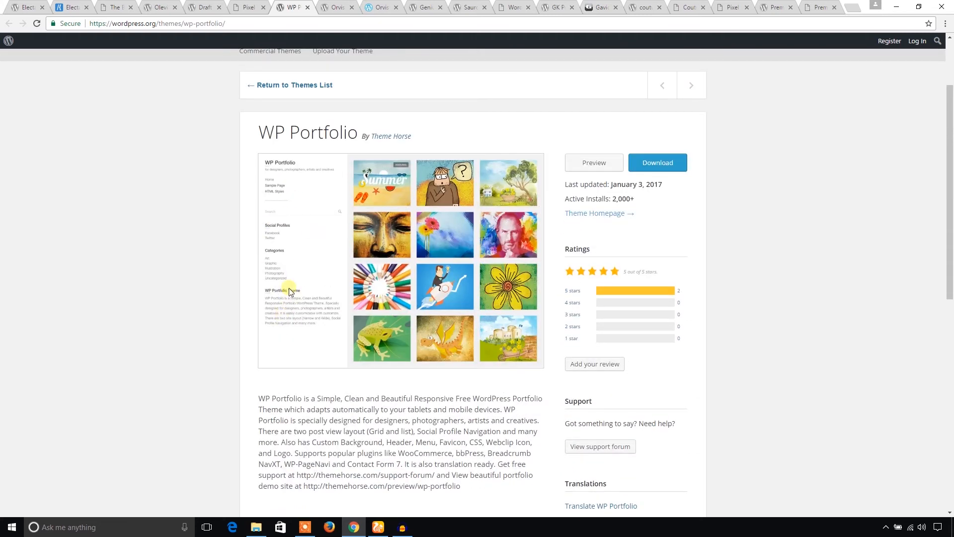
Review the Orvis by Automattic page's install count, description and tags.
click(339, 7)
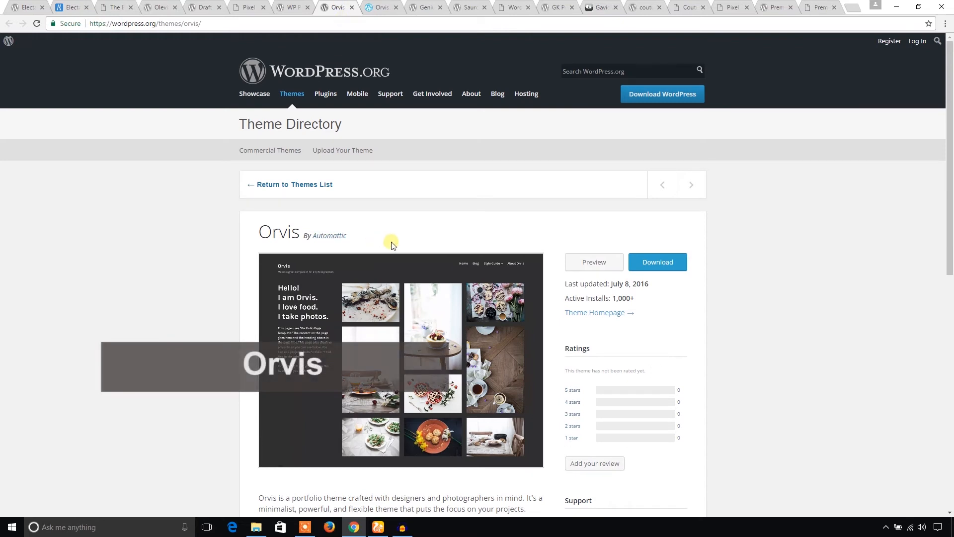
mouse_move(338, 238)
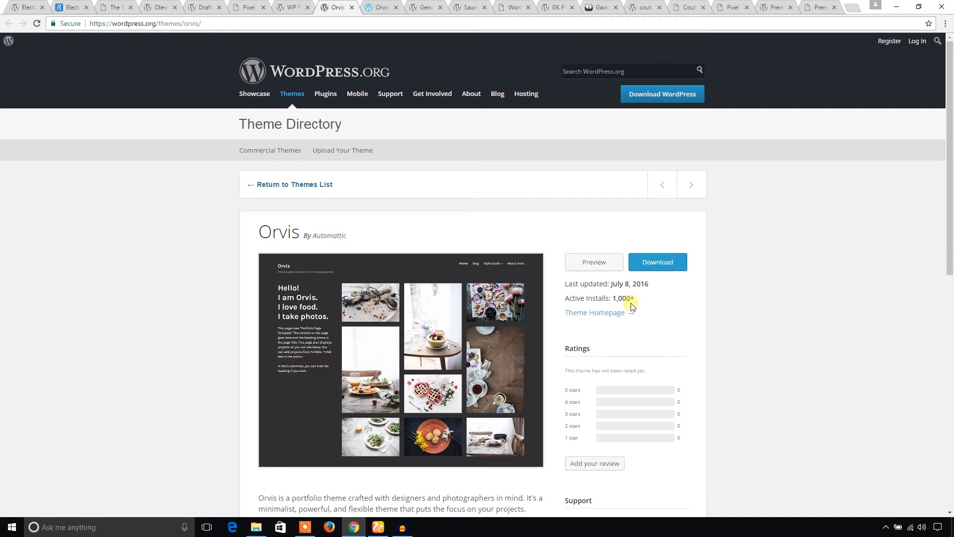
scroll(down, 3)
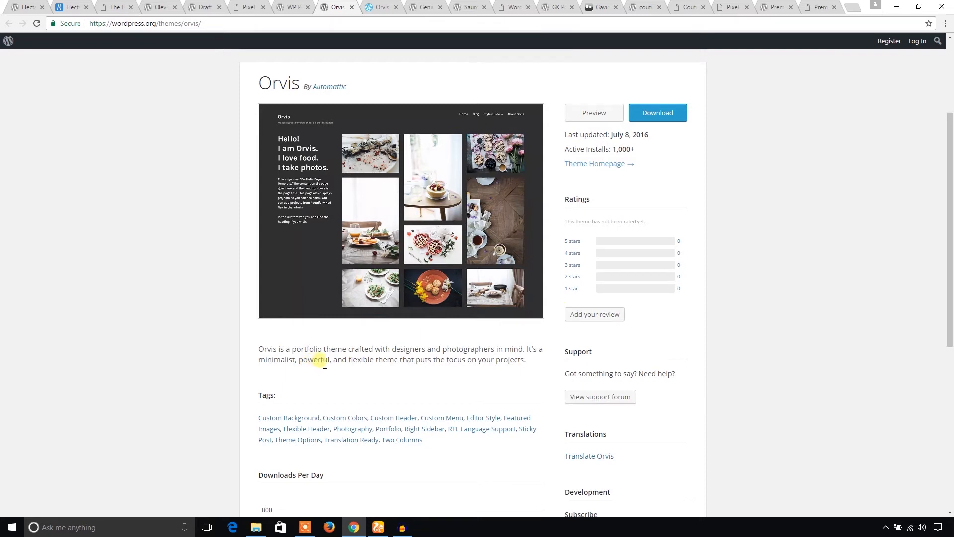
mouse_move(486, 357)
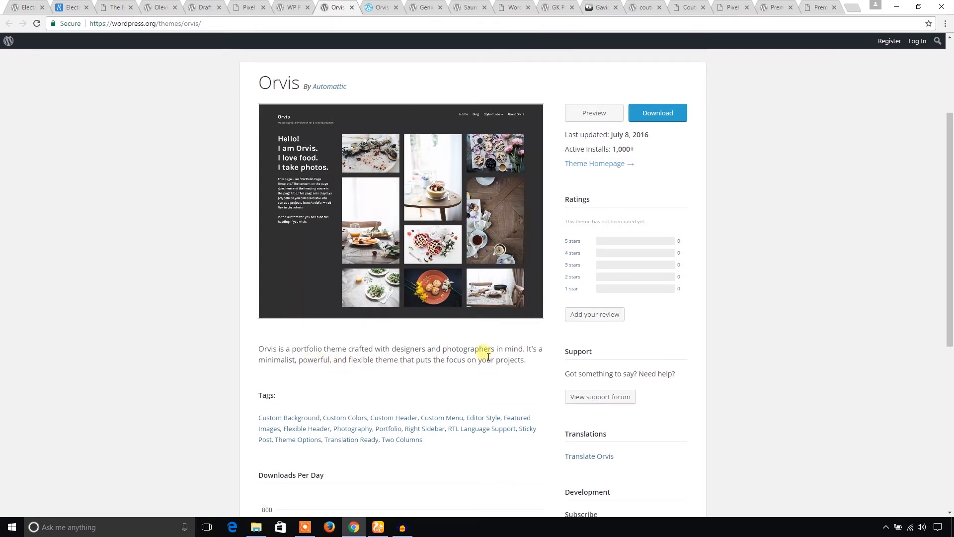
mouse_move(361, 372)
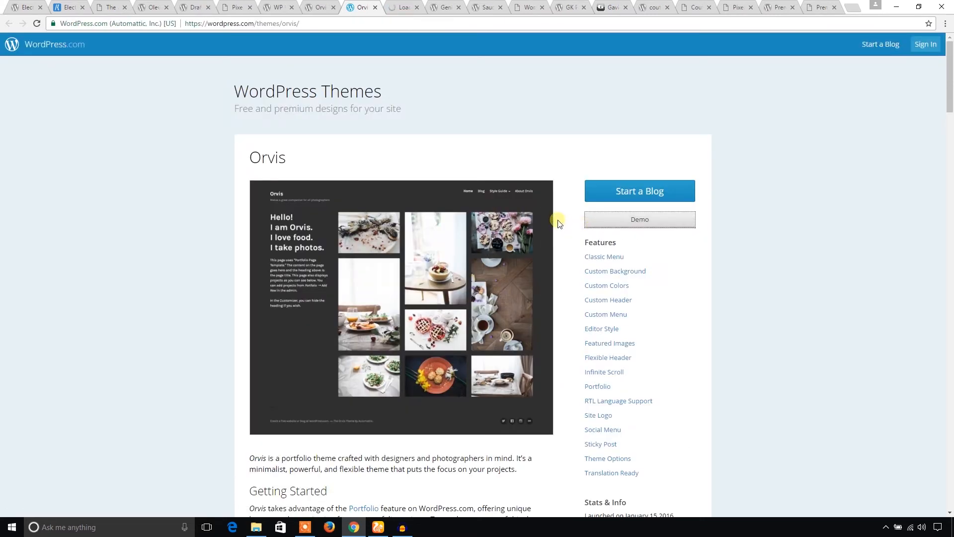
Review the Genius theme page, highlighting 'filterable portfolio' in its description, then move to Sauron.
click(433, 8)
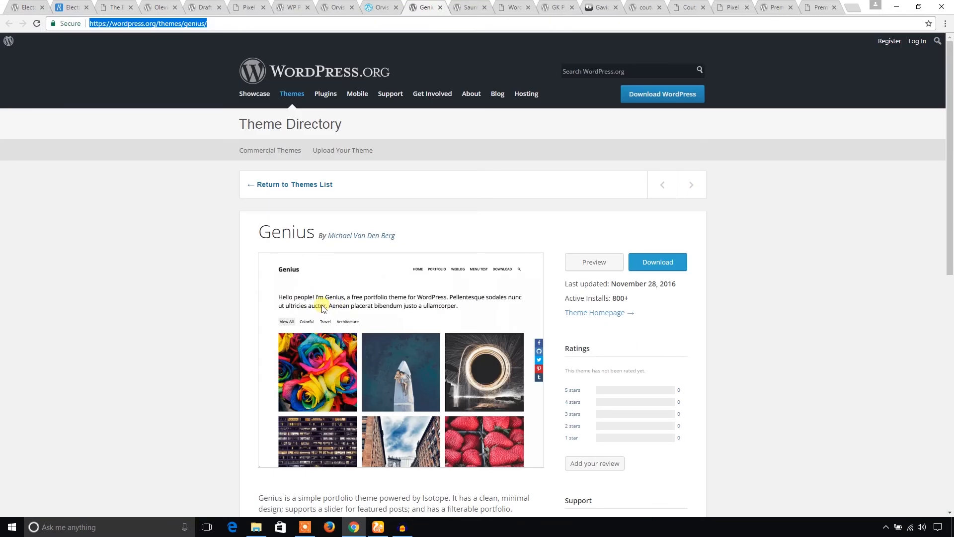
scroll(down, 3)
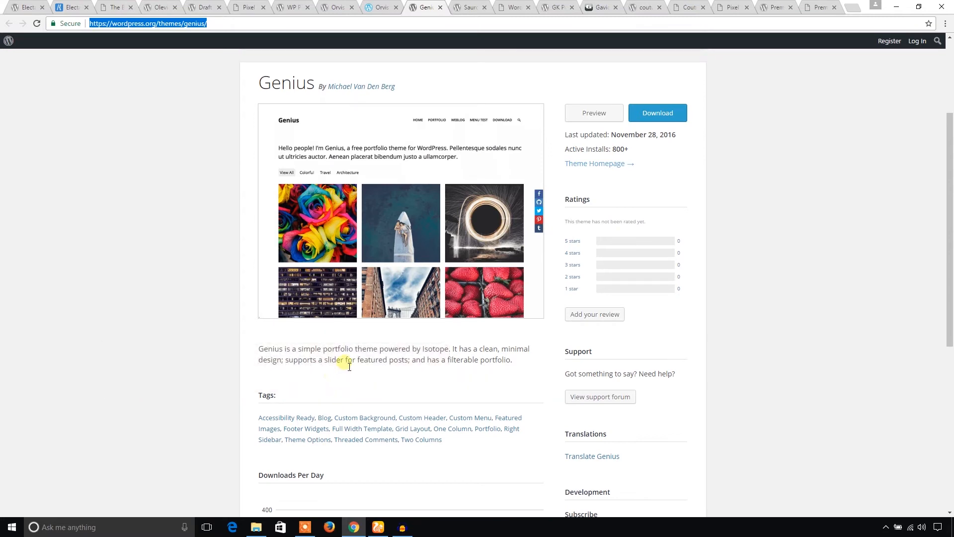
double_click(435, 349)
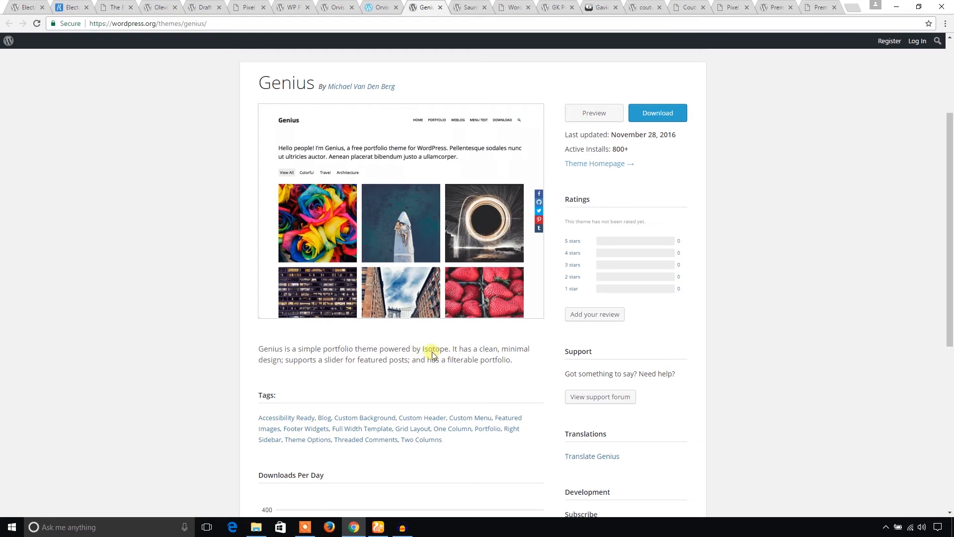
mouse_move(521, 356)
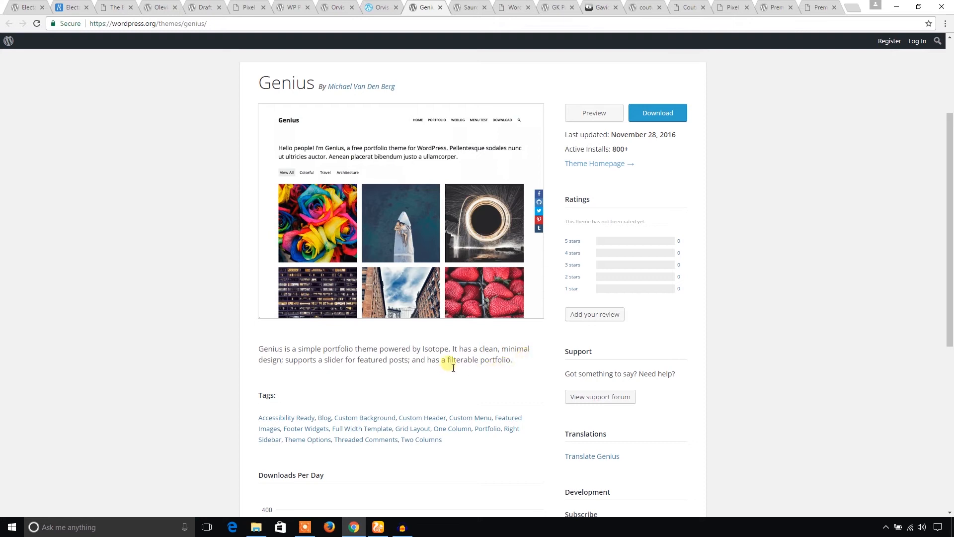
drag(446, 360, 507, 360)
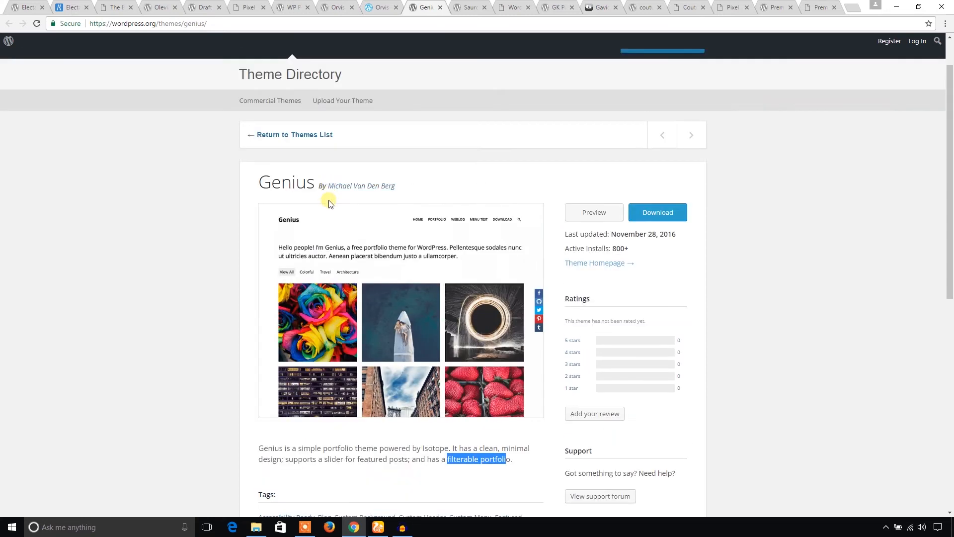
click(473, 7)
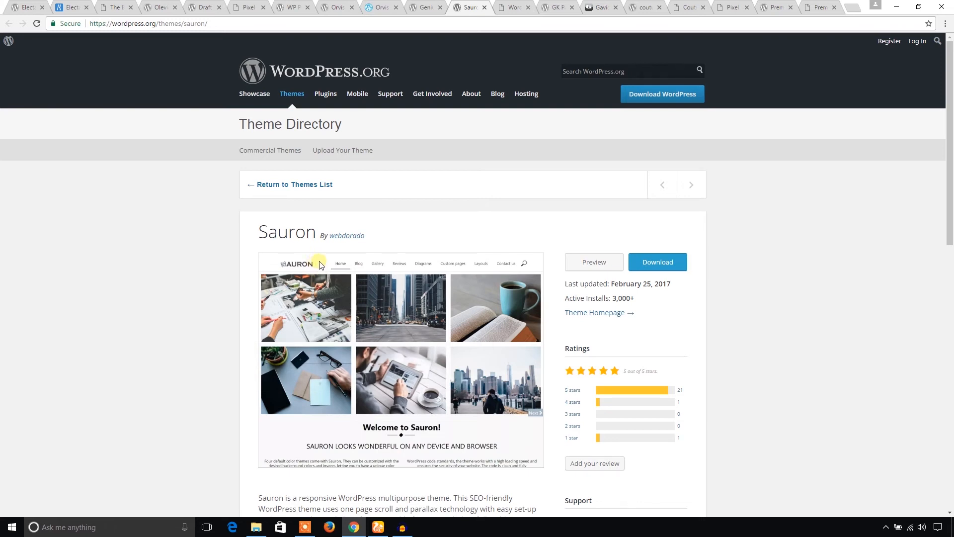
Scroll the Sauron theme page before viewing its photo grid demo.
scroll(down, 3)
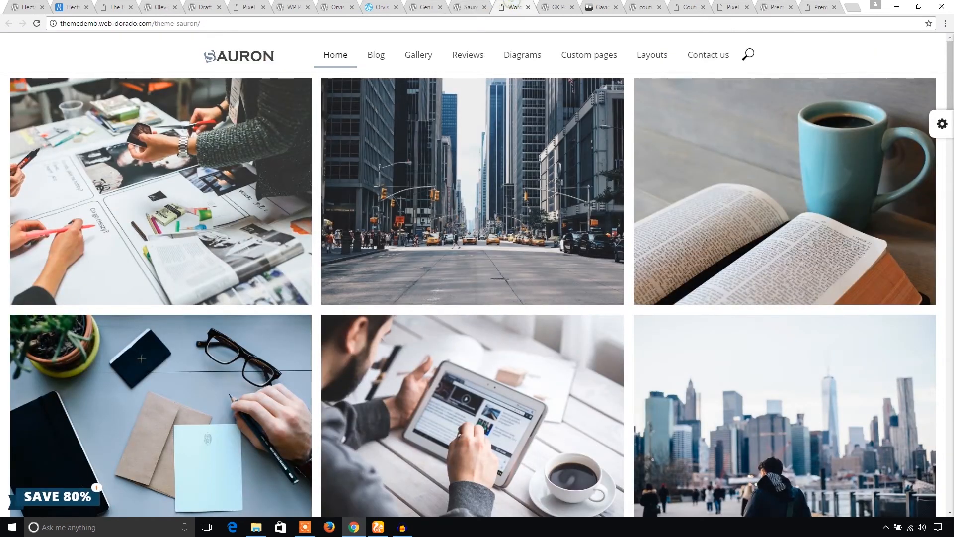
scroll(down, 3)
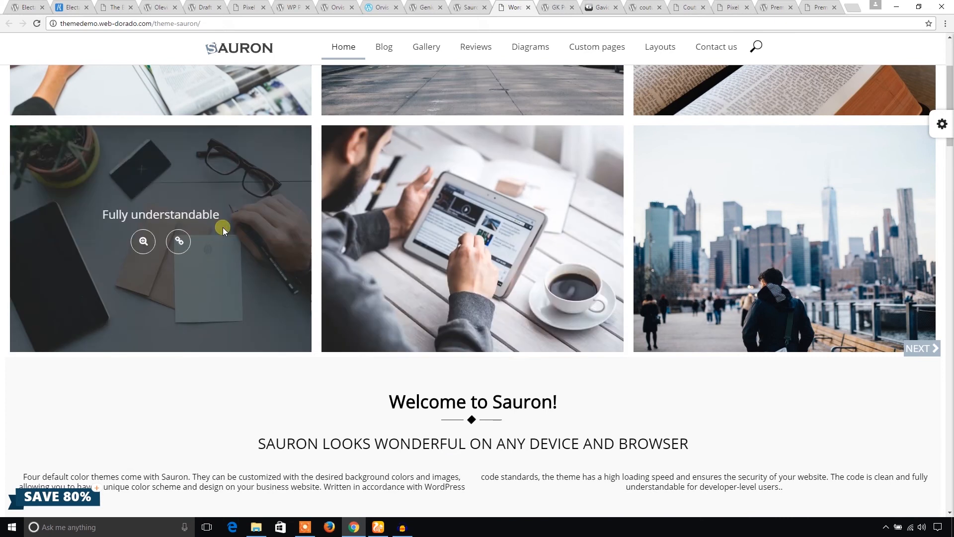
scroll(down, 3)
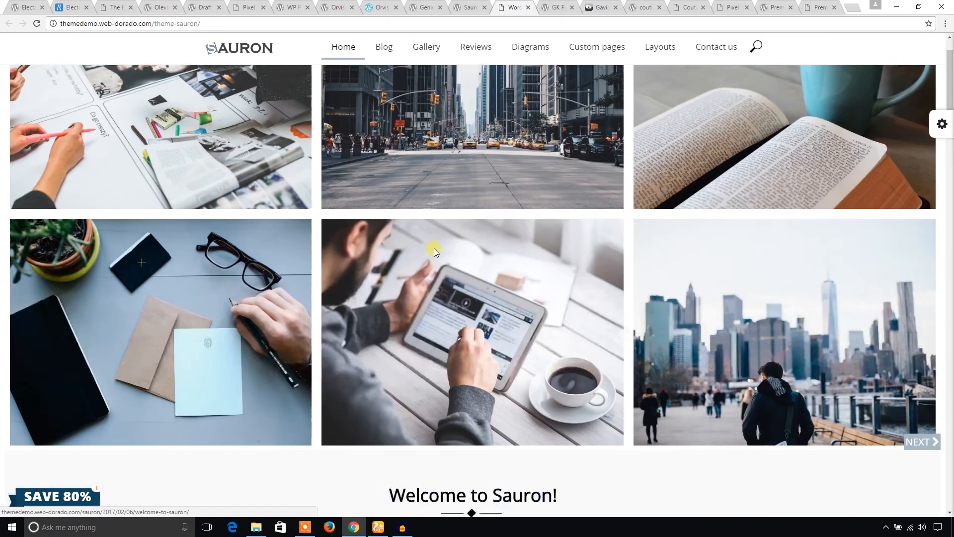
click(559, 7)
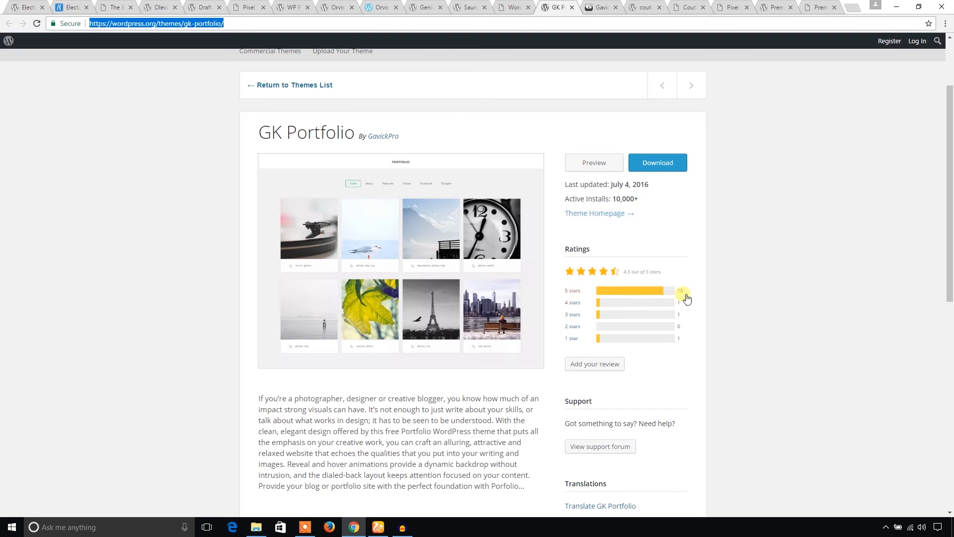
Review the GK Portfolio theme page, then scroll its Gavick demo down to the footer.
scroll(down, 3)
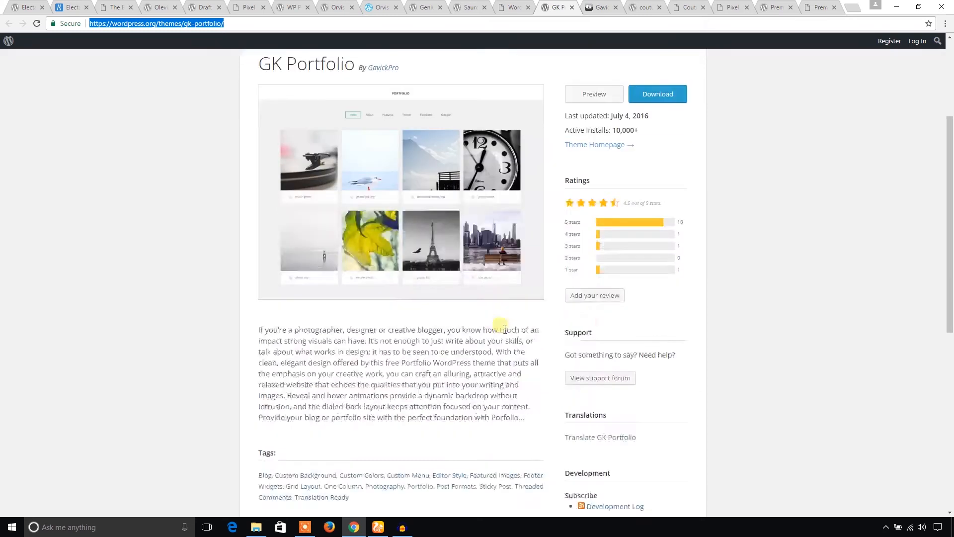
scroll(down, 3)
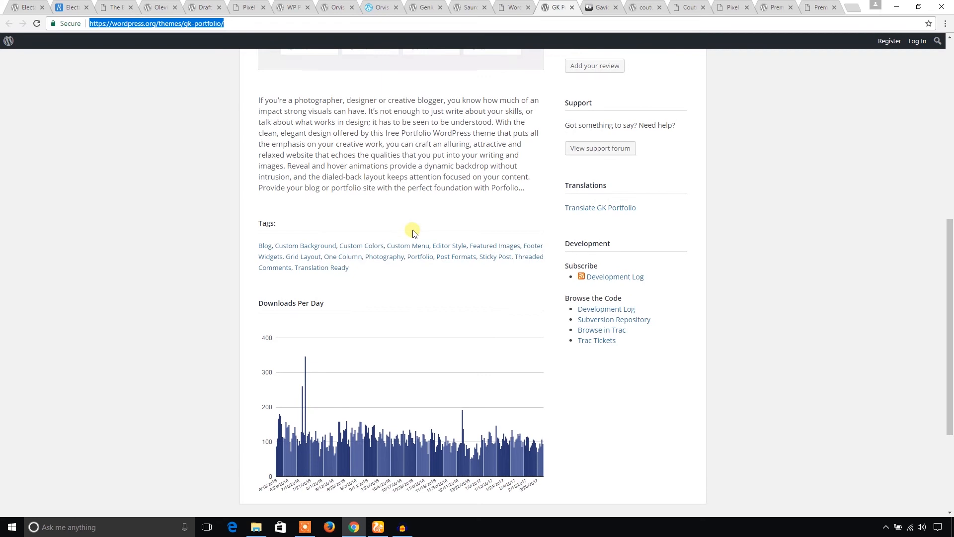
scroll(up, 3)
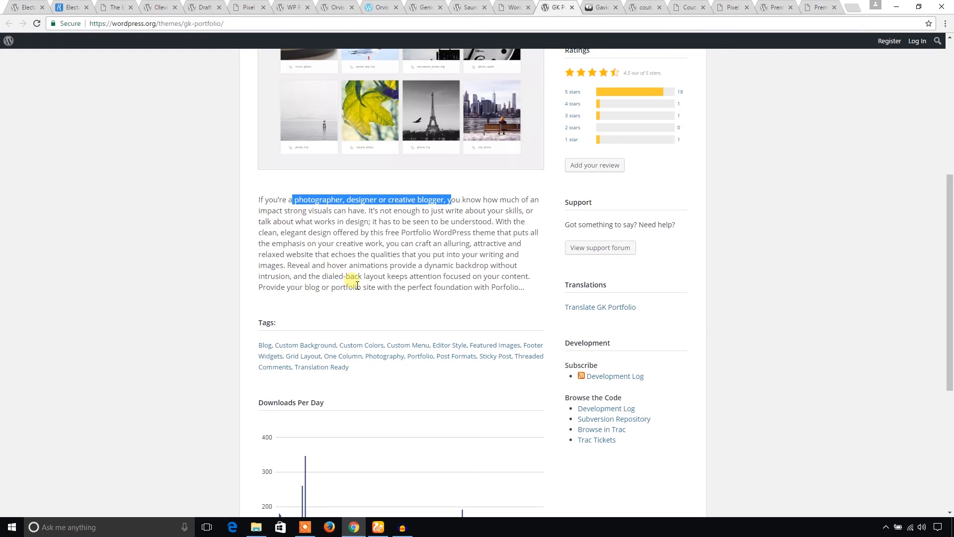
click(603, 7)
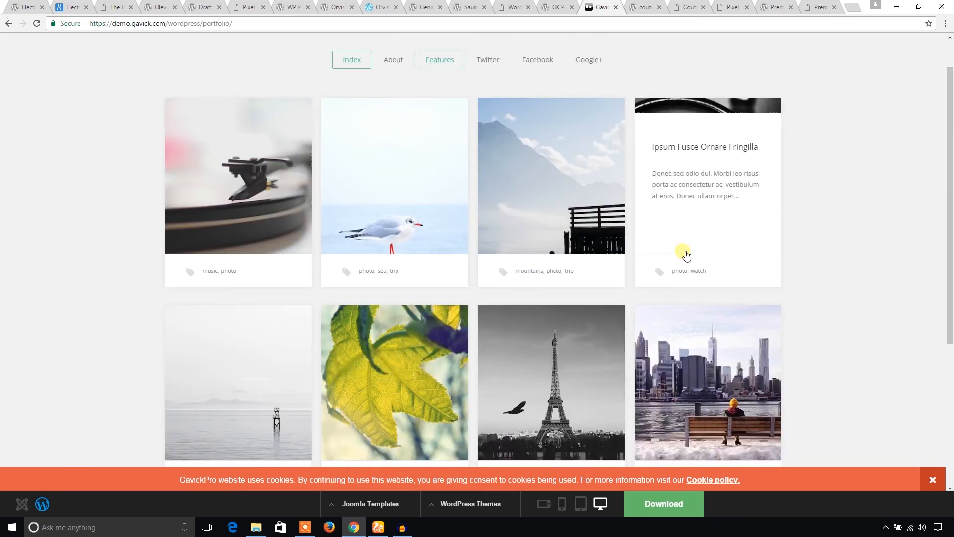
scroll(down, 3)
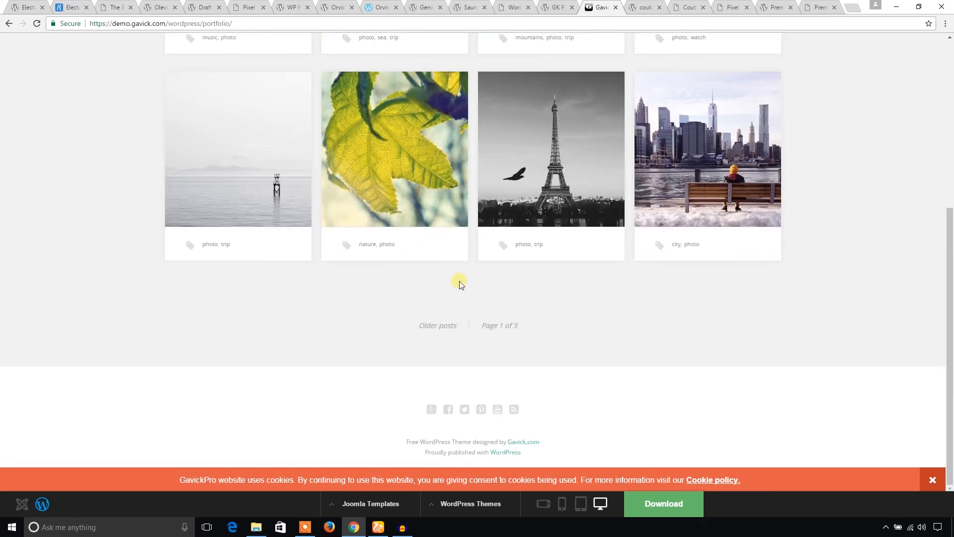
Review the Couture by Fortisthemes page, then open its Pixel Tribe live demo.
click(647, 8)
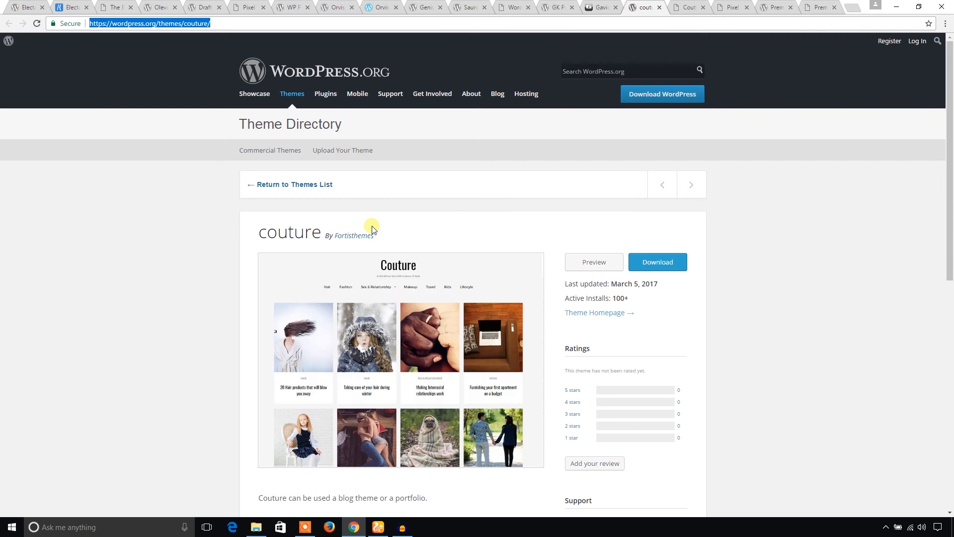
mouse_move(255, 248)
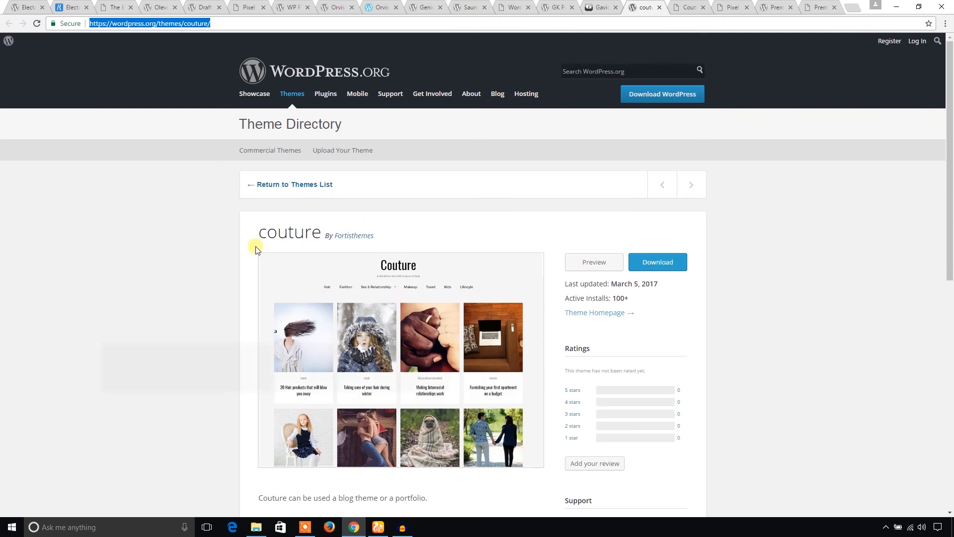
scroll(down, 3)
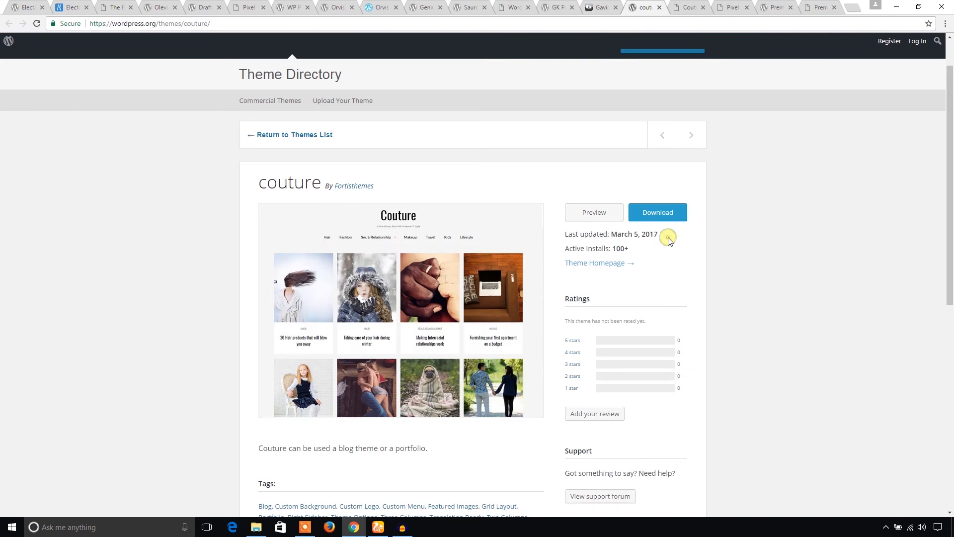
mouse_move(466, 256)
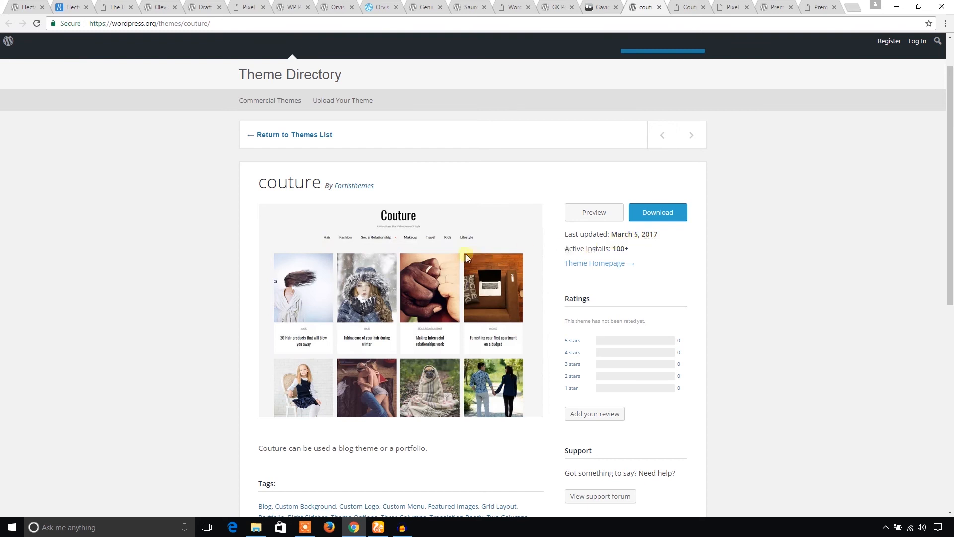
mouse_move(635, 257)
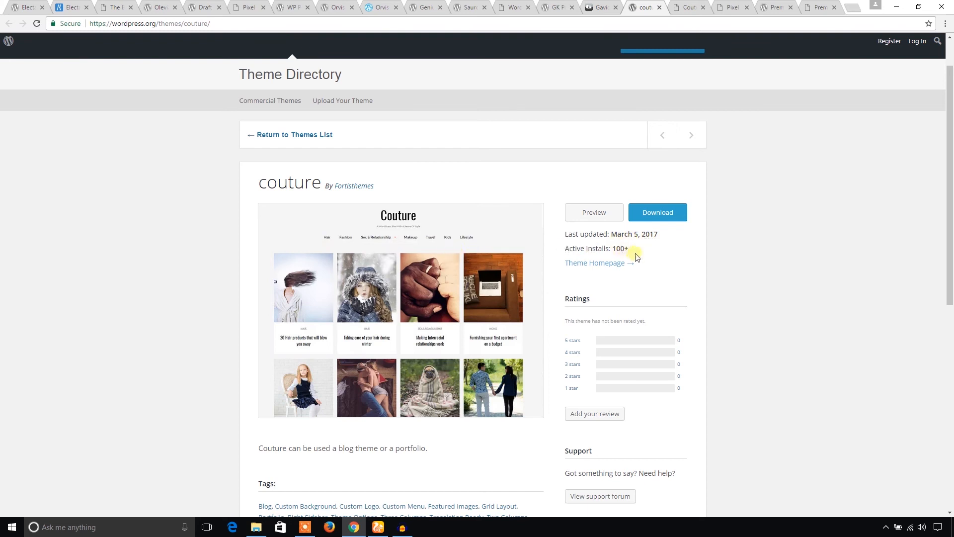
mouse_move(680, 11)
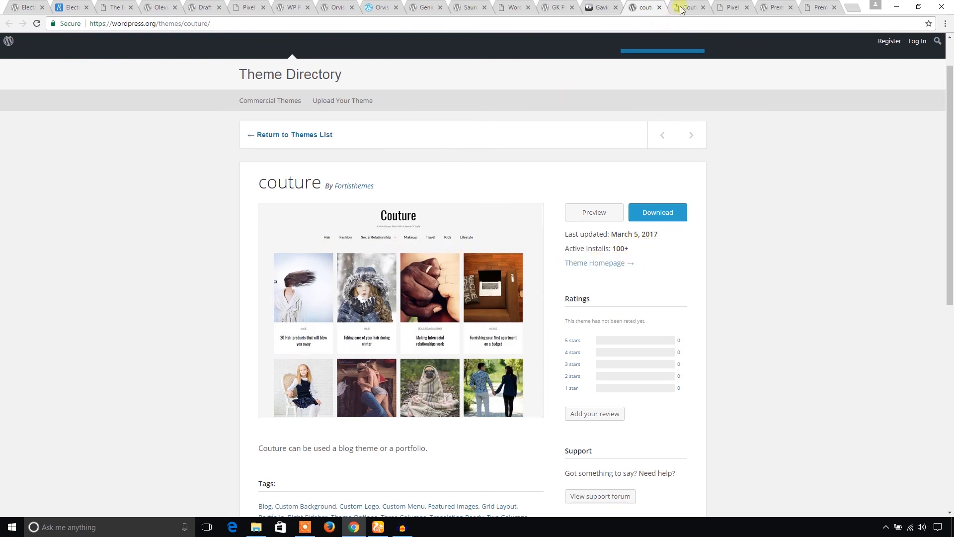
click(689, 7)
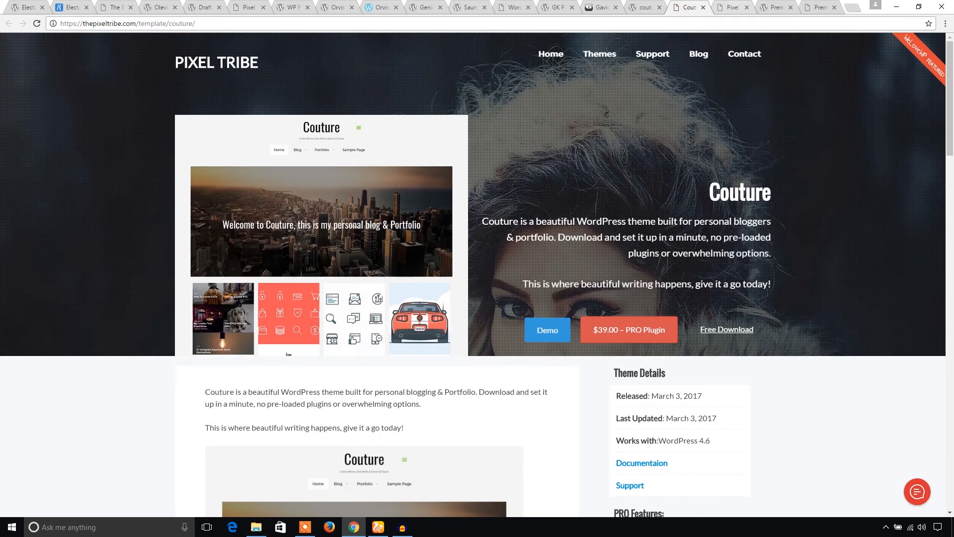
click(547, 330)
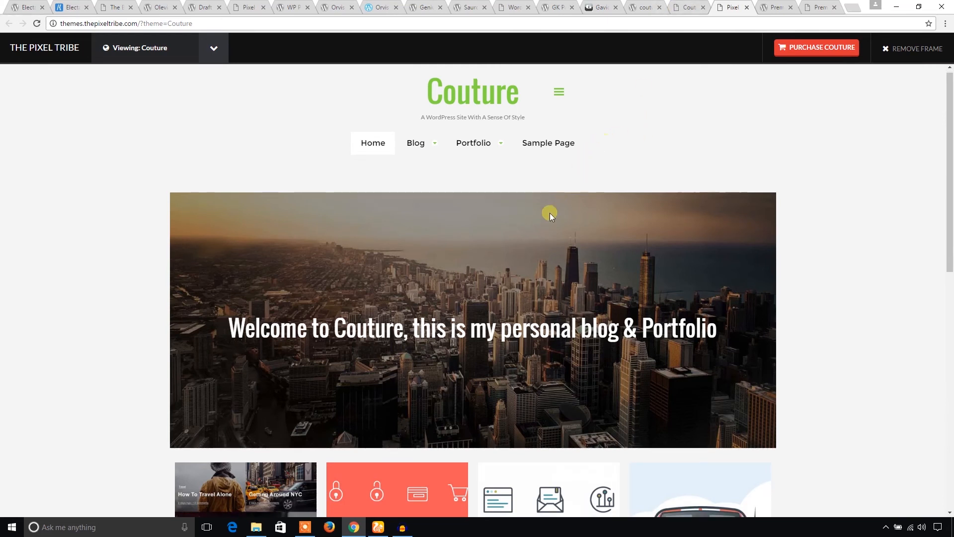
scroll(down, 3)
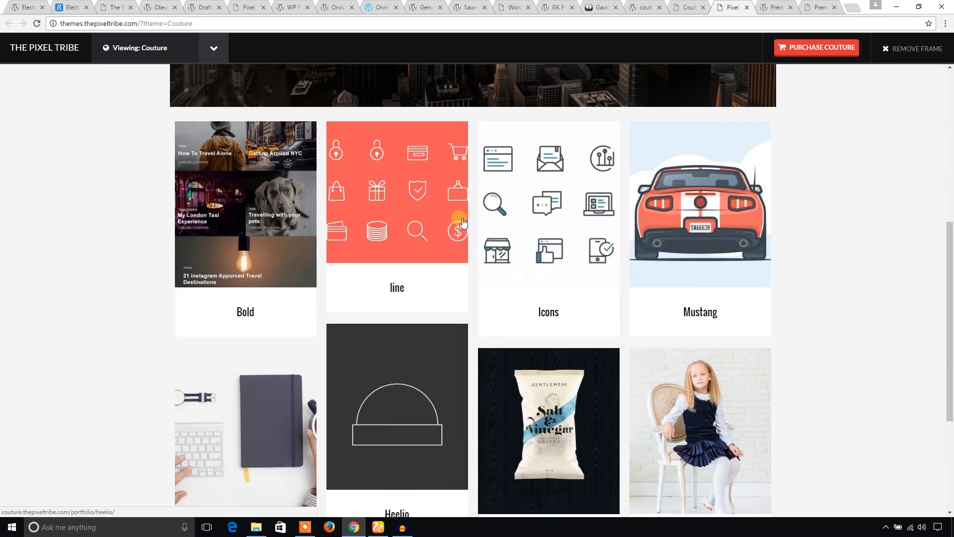
scroll(down, 3)
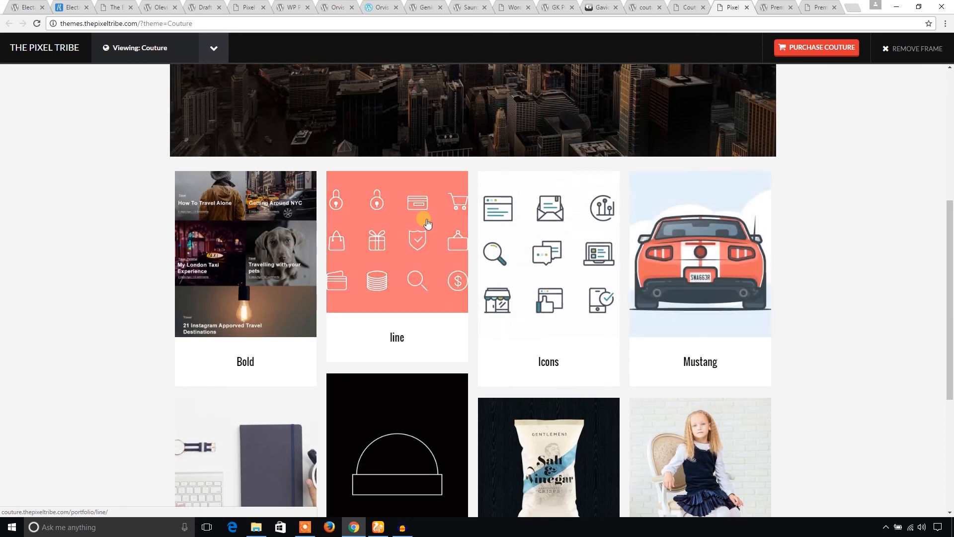
scroll(down, 3)
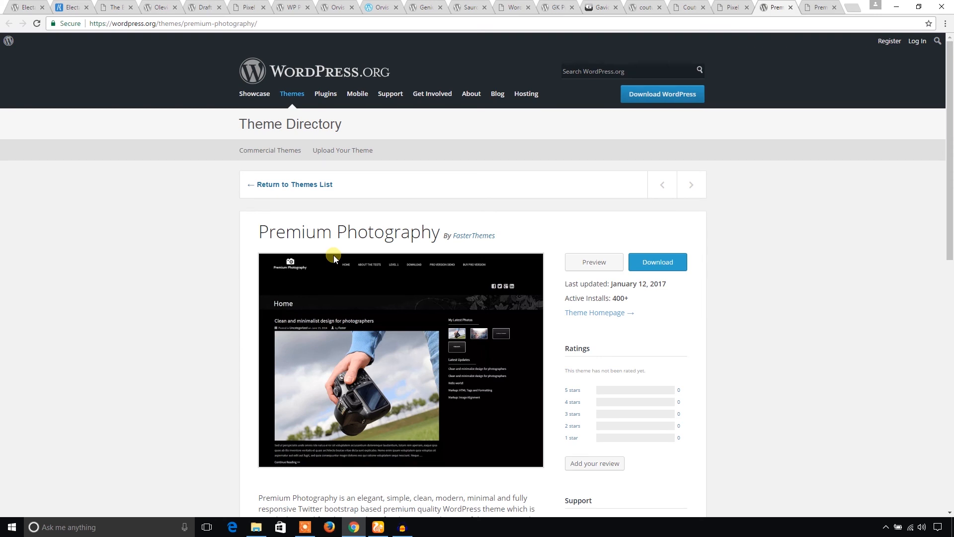
mouse_move(340, 252)
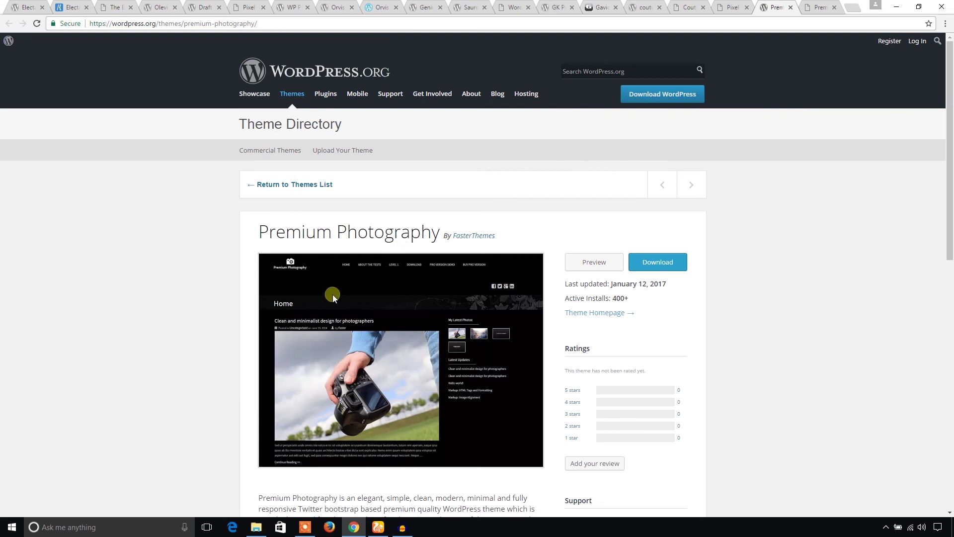
Scroll the Premium Photography theme page and open its dark photography demo site.
scroll(down, 3)
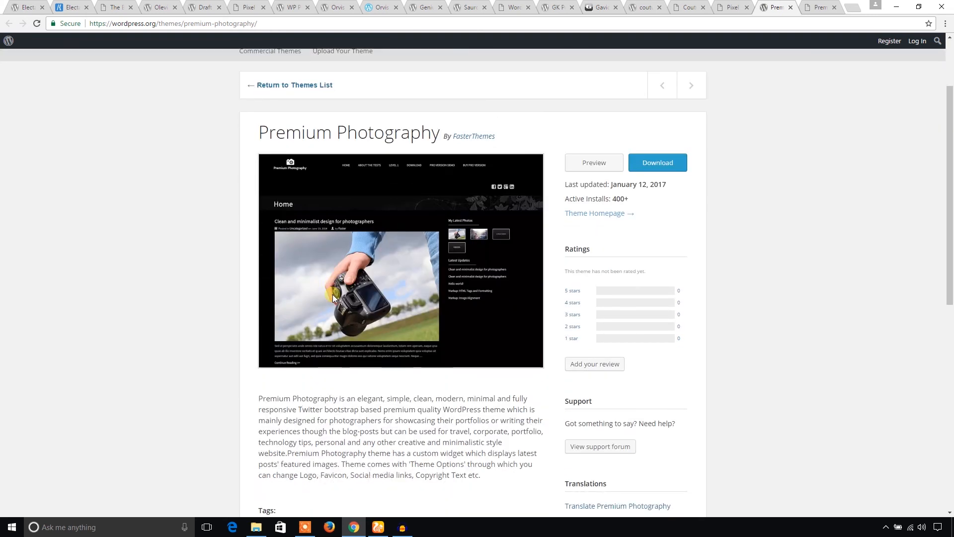
click(594, 163)
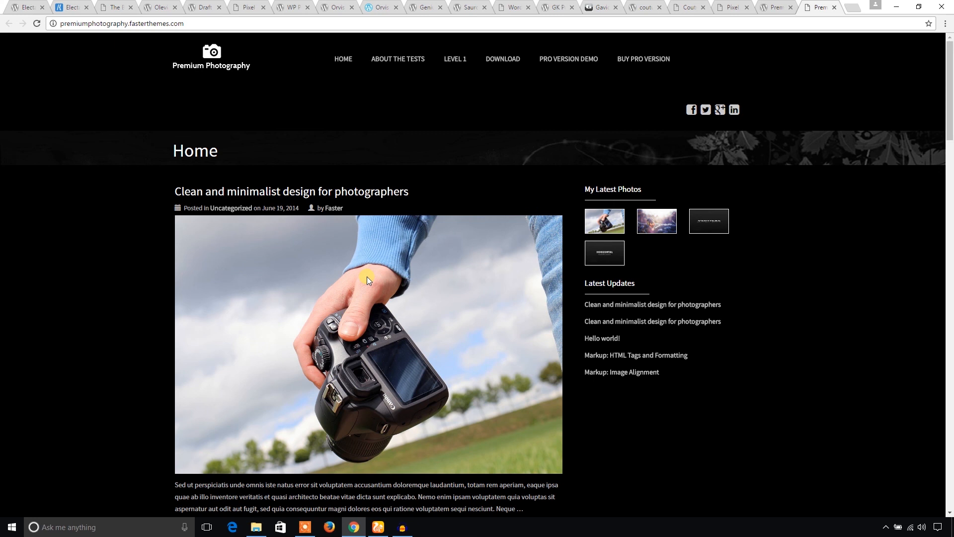